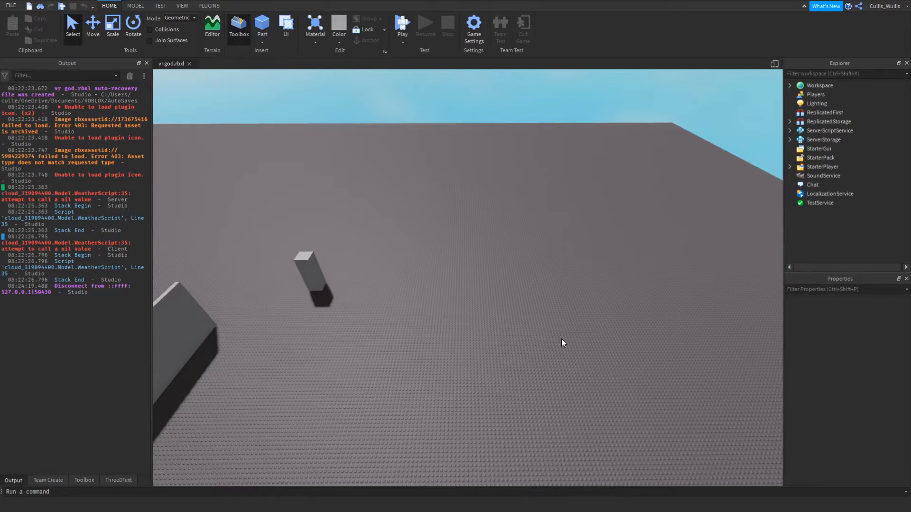
mouse_move(386, 29)
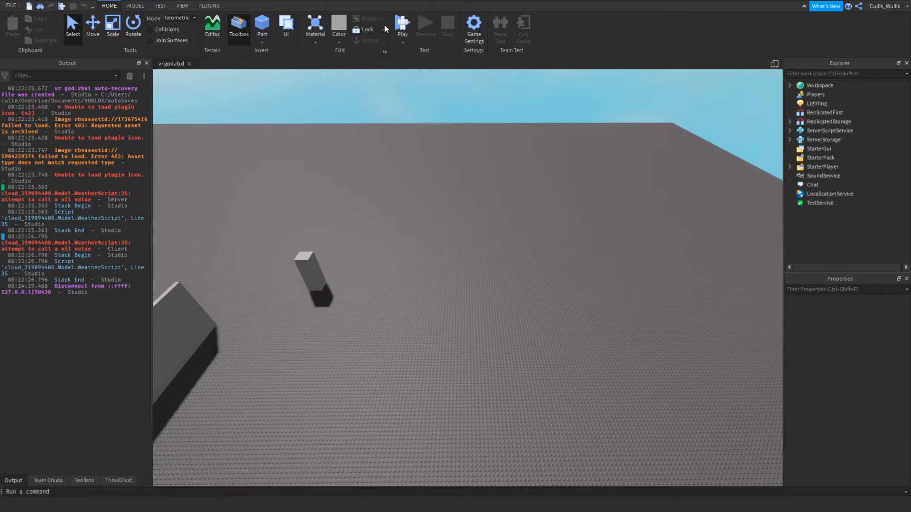
View the VR Sandbox forum post with the vr god.rbxl attachment in full screen.
click(402, 23)
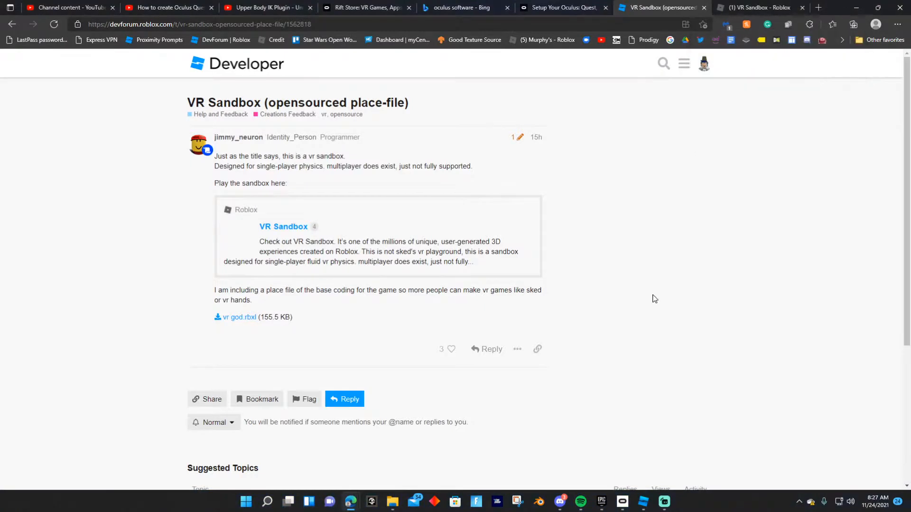
key(F11)
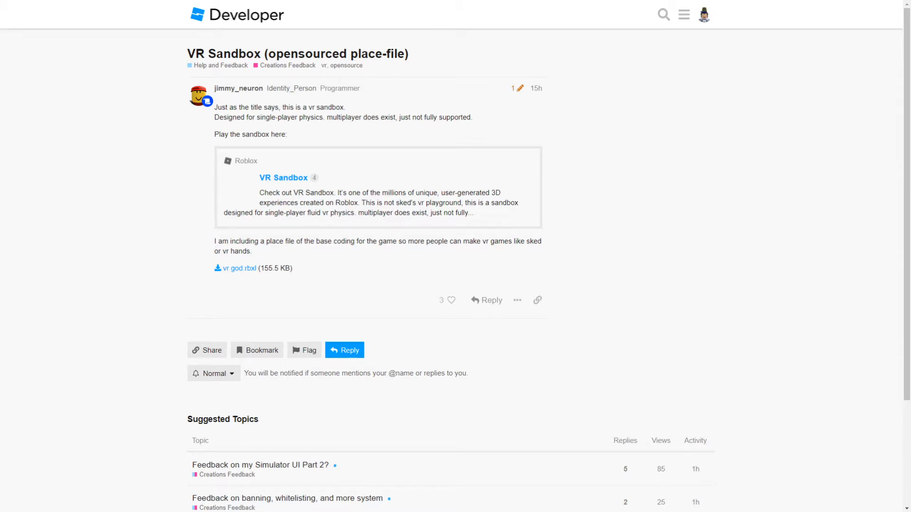
mouse_move(711, 359)
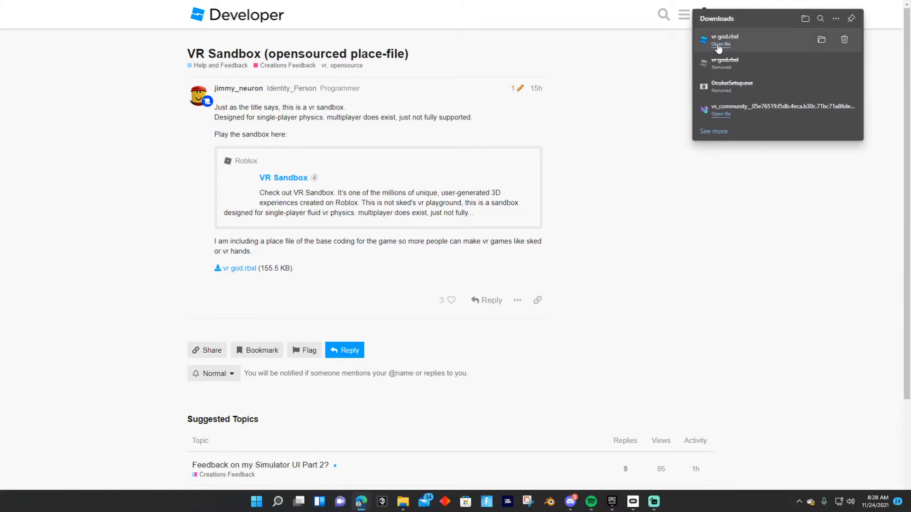
click(719, 43)
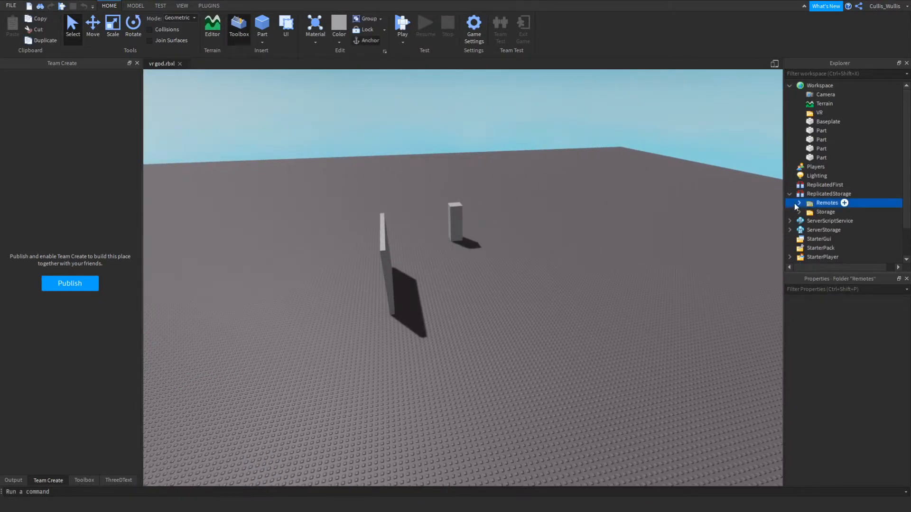
Expand the folders inside ReplicatedStorage in the Explorer.
click(799, 202)
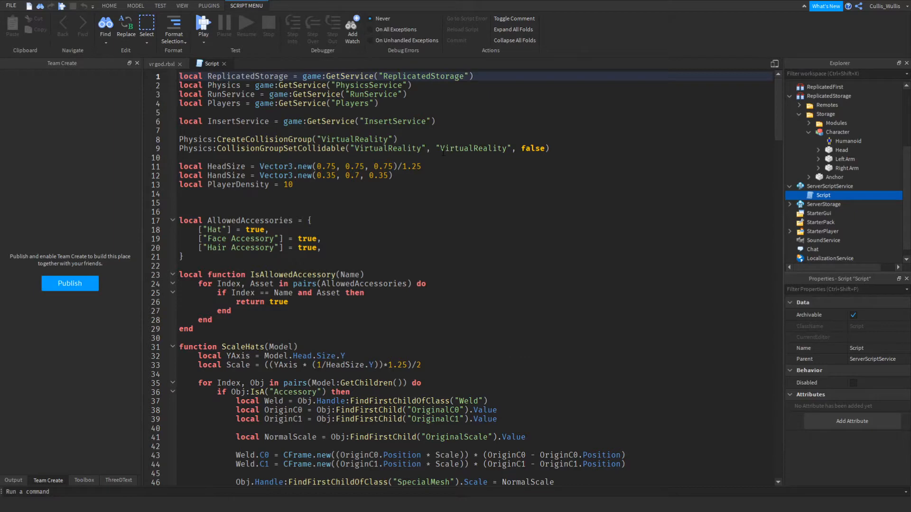
Scroll through the server Script's VR physics, collision group and accessory-scaling code.
scroll(down, 3)
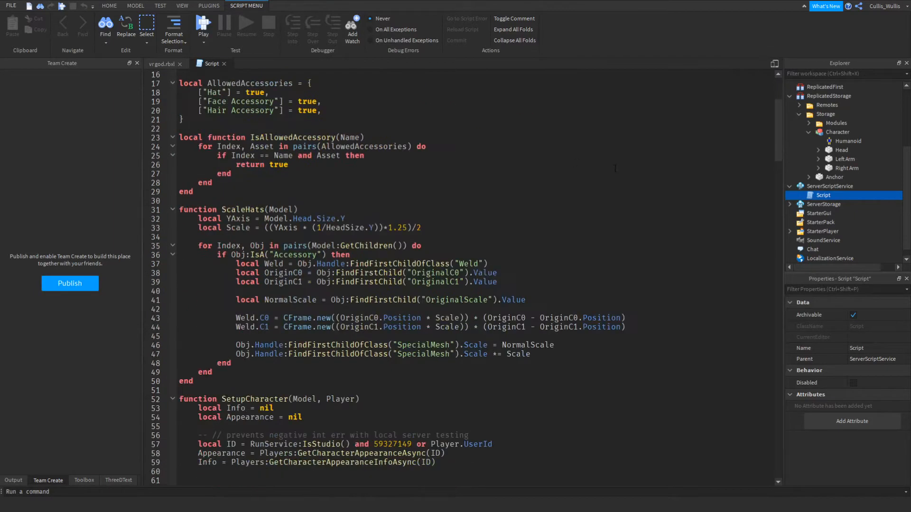
scroll(down, 3)
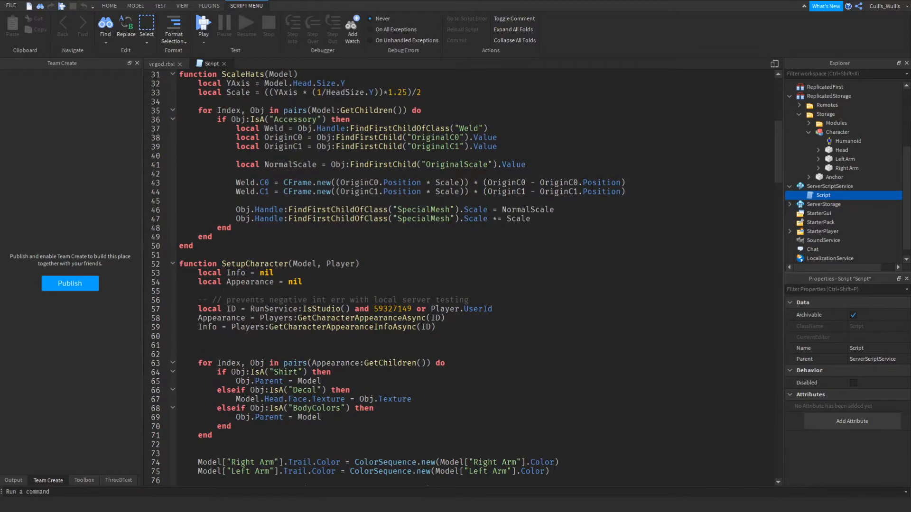
scroll(down, 3)
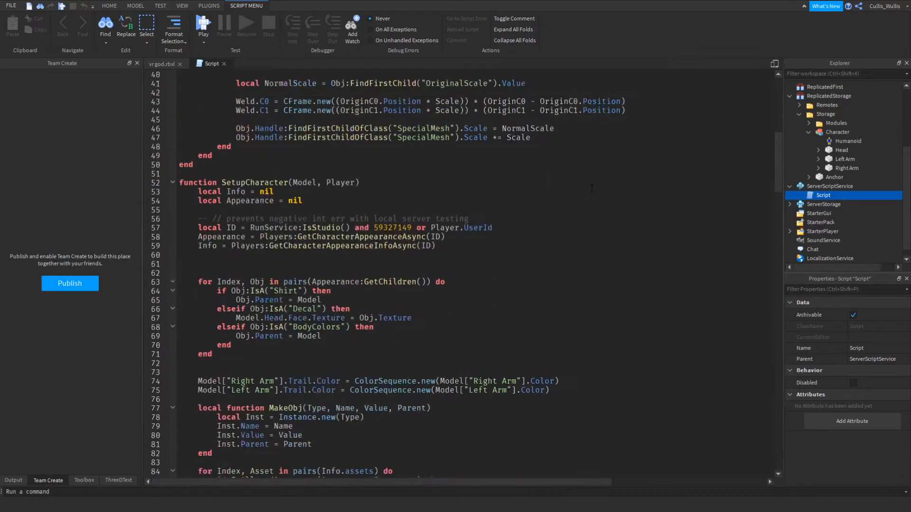
scroll(down, 3)
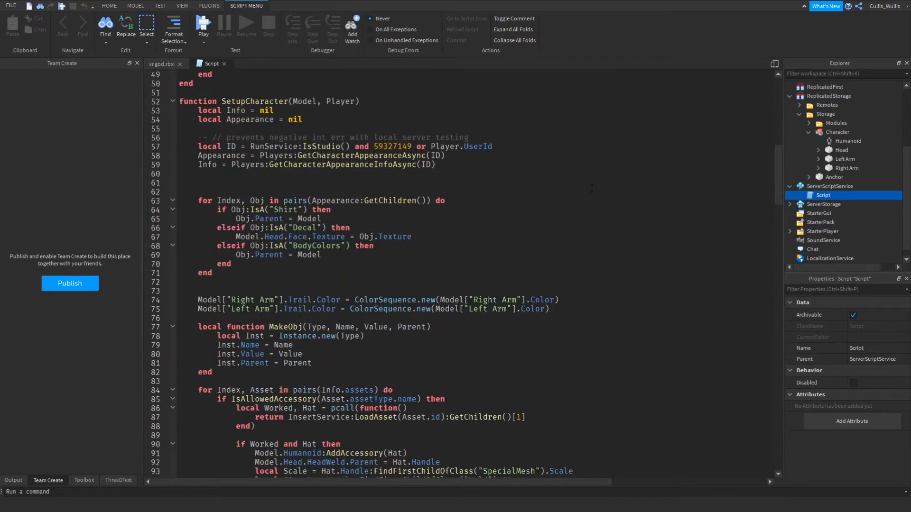
scroll(down, 3)
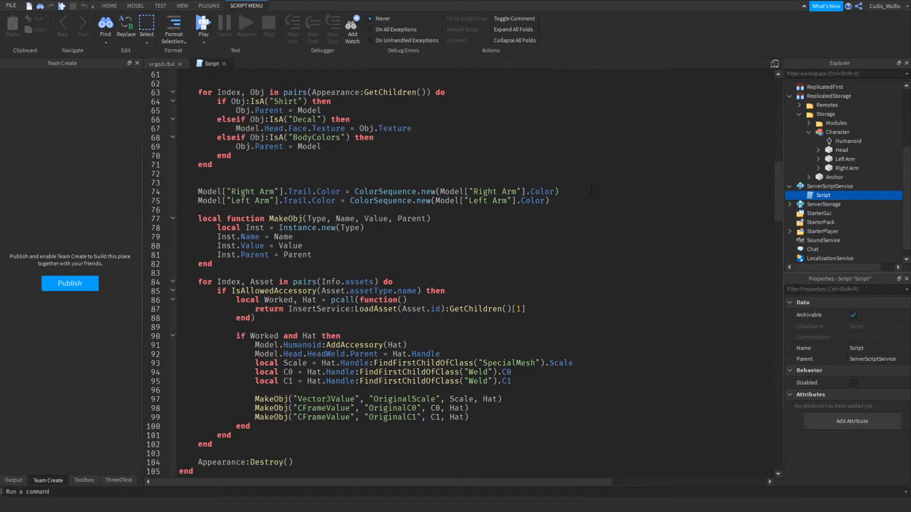
scroll(down, 3)
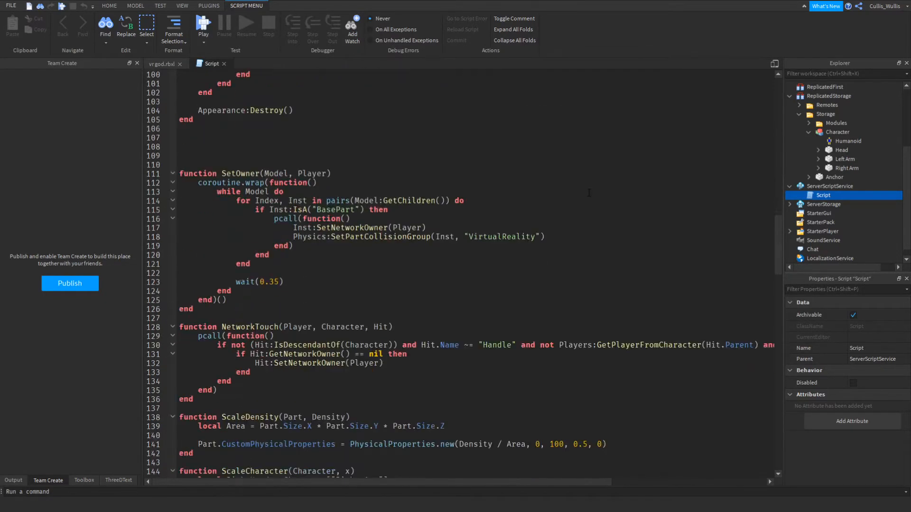
scroll(down, 3)
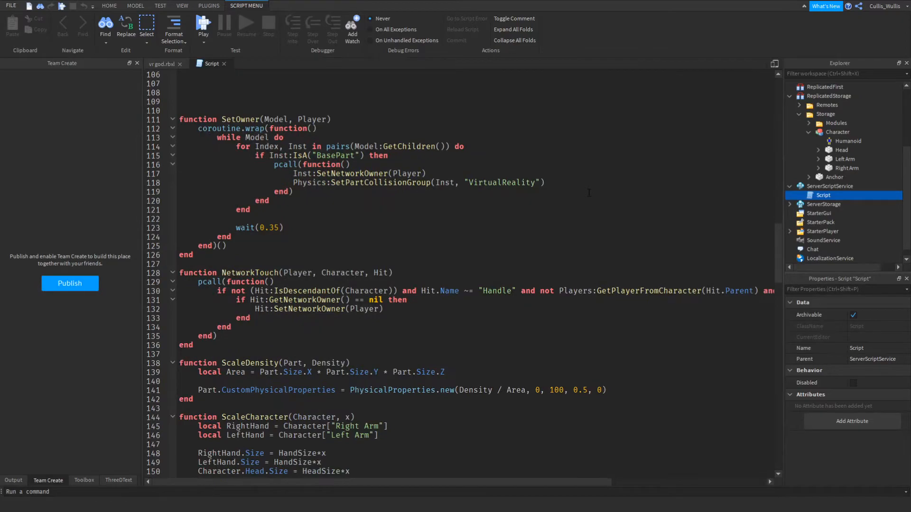
scroll(down, 3)
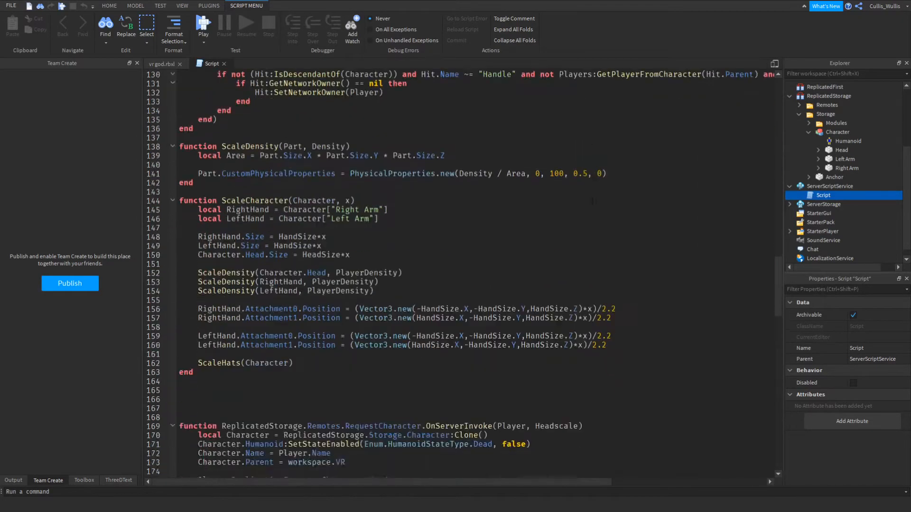
scroll(down, 3)
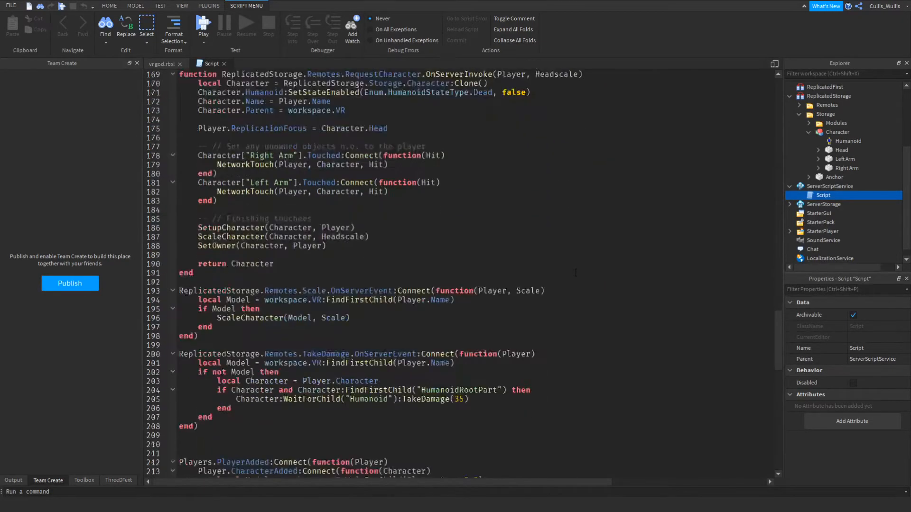
scroll(down, 3)
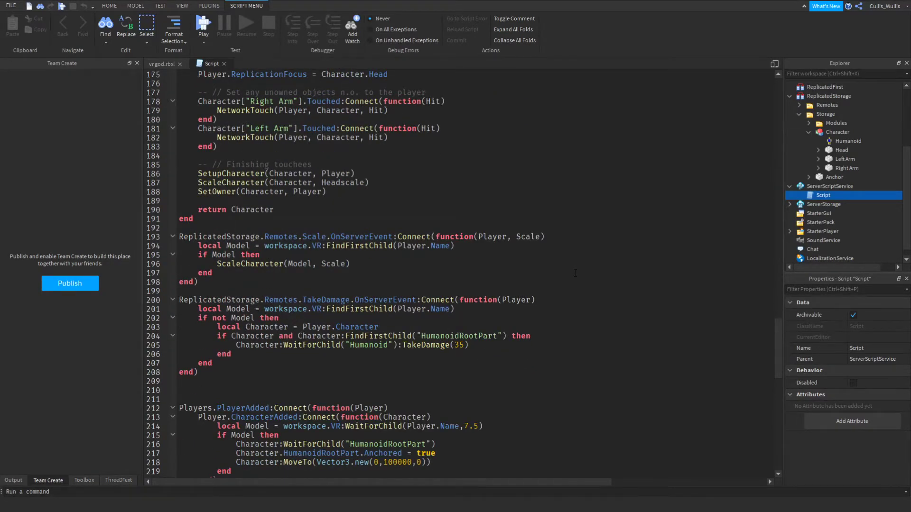
scroll(down, 3)
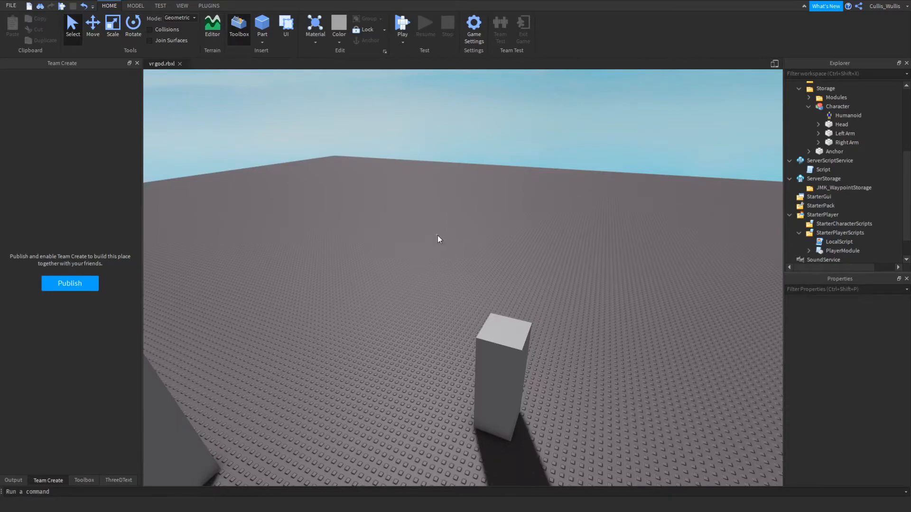
Move the Character model from ReplicatedStorage > Storage into Workspace so its head shows in the scene.
drag(438, 239, 511, 248)
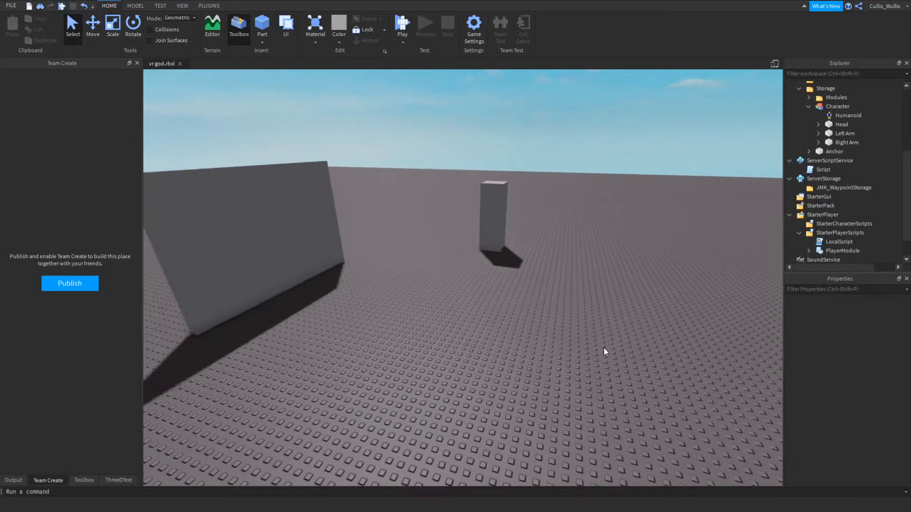
click(838, 106)
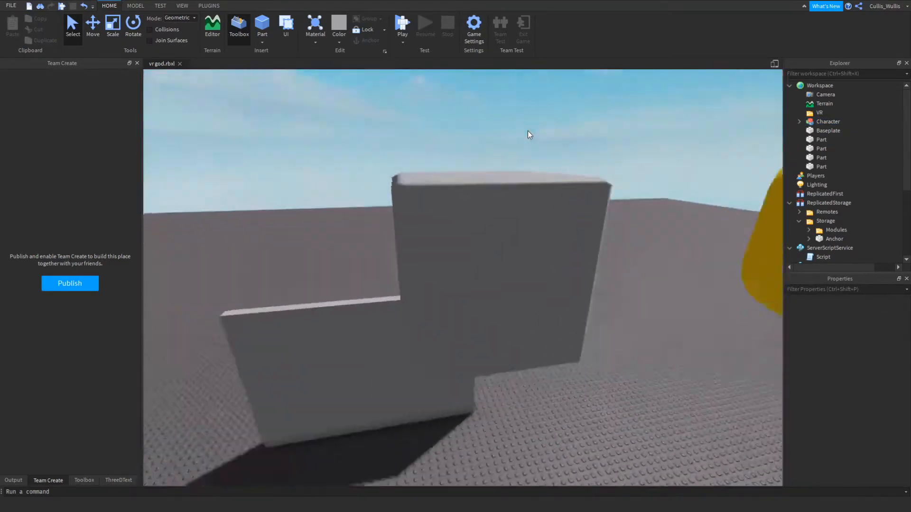
click(837, 229)
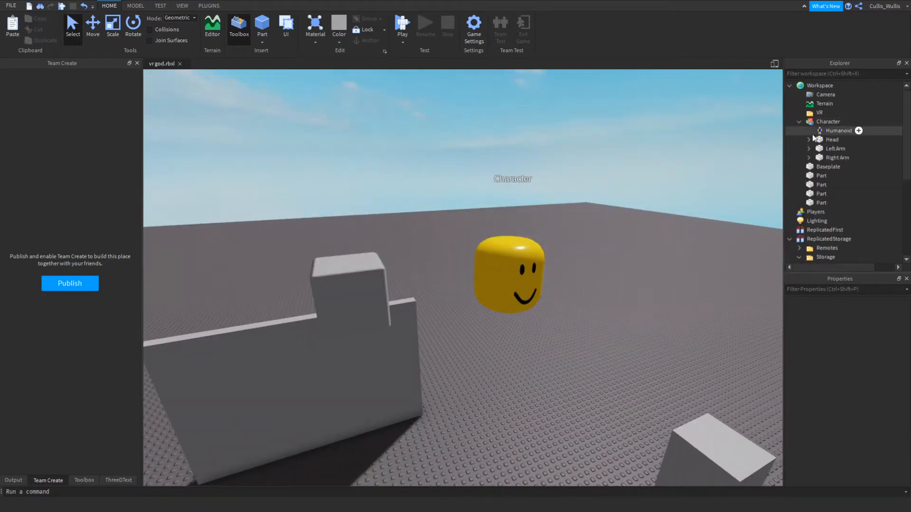
Expand the Character's Left Arm to show its constraints and attachments, then deselect.
click(835, 148)
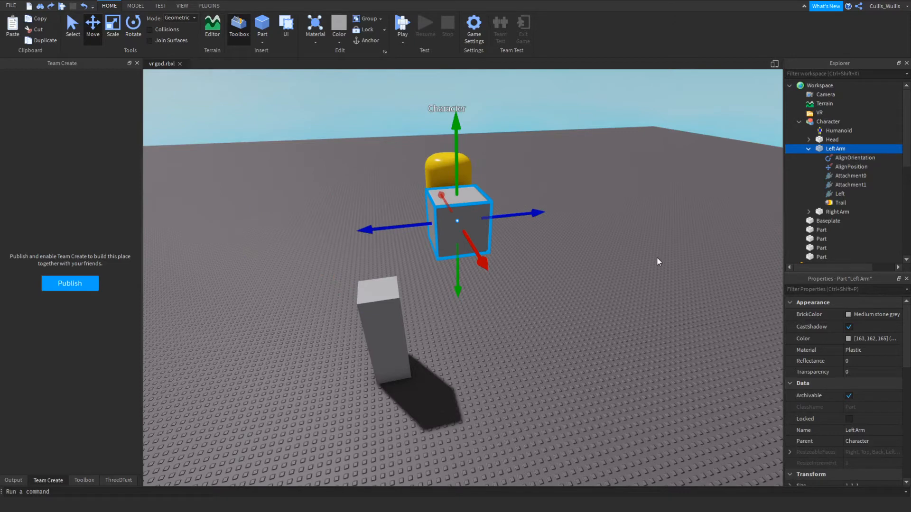
click(808, 212)
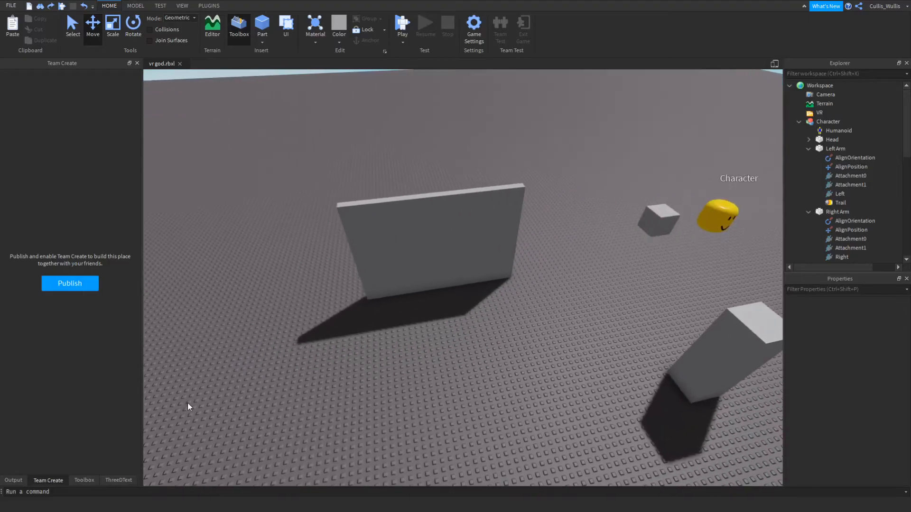
Show the Toolbox panel and select the whole Character model, expanding its Head.
click(83, 480)
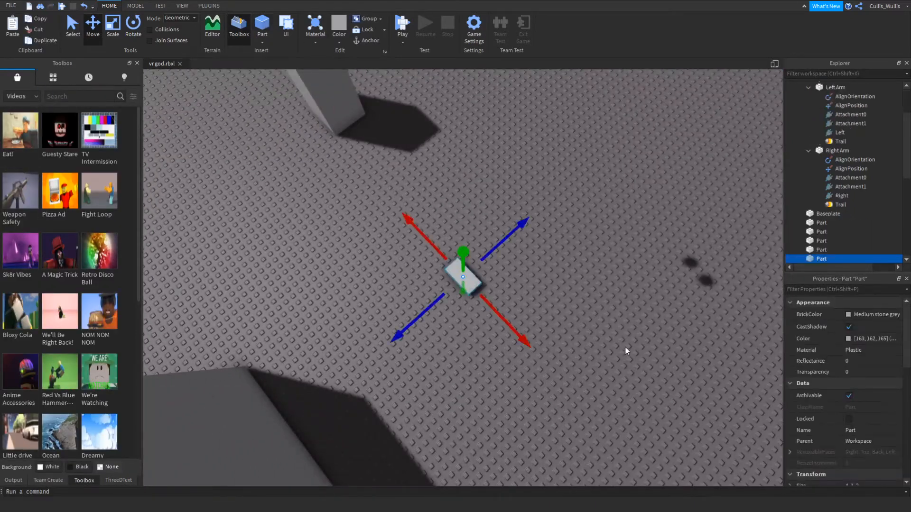
click(112, 24)
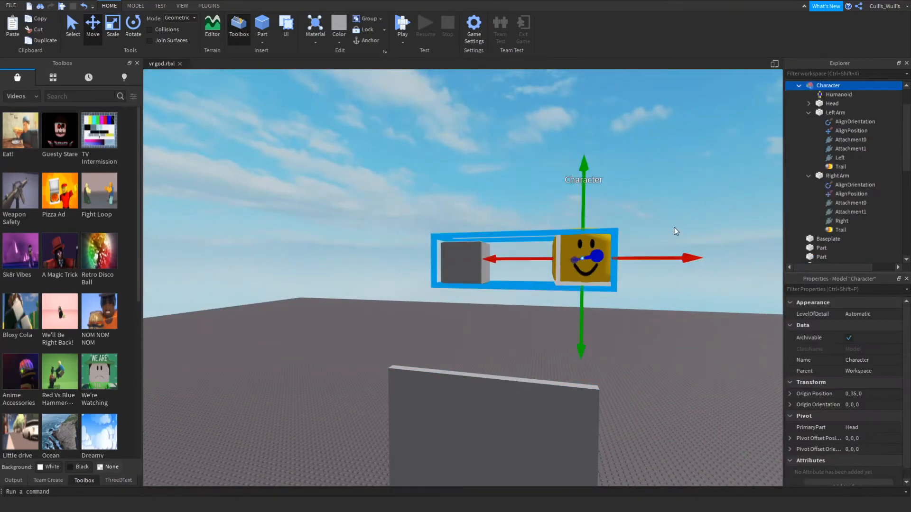
click(831, 104)
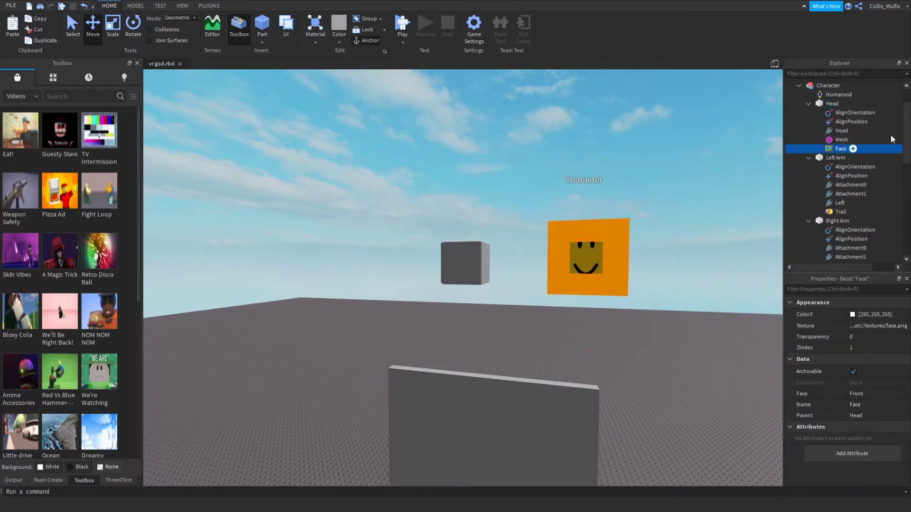
Try a lime green Color on the Character's Head, then cancel to keep it yellow.
click(840, 140)
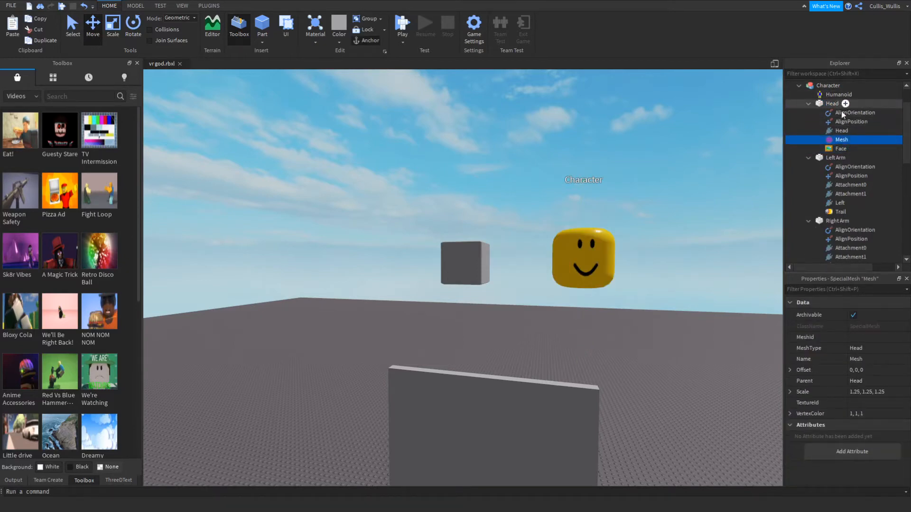
click(831, 103)
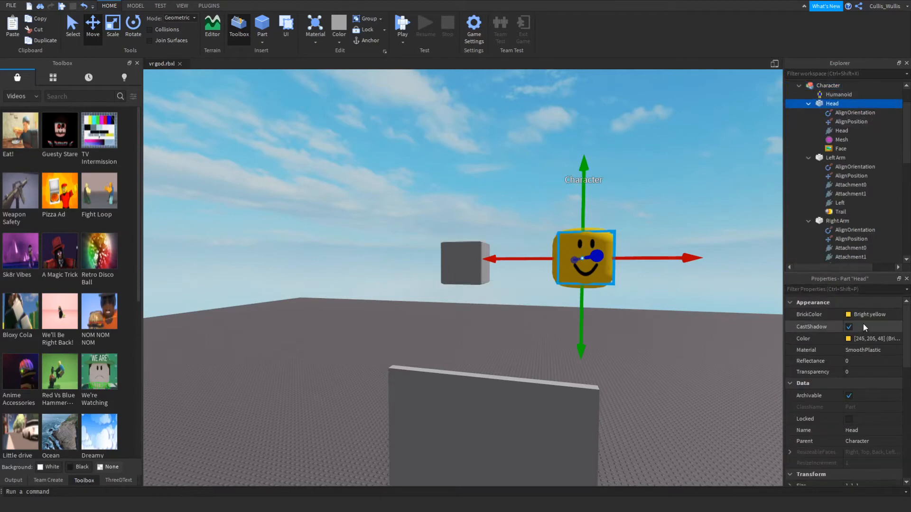
click(849, 339)
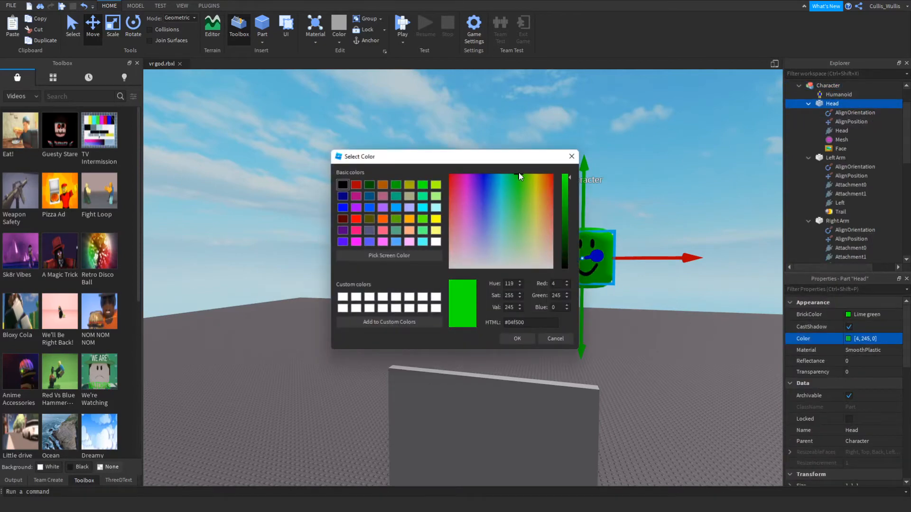
click(517, 338)
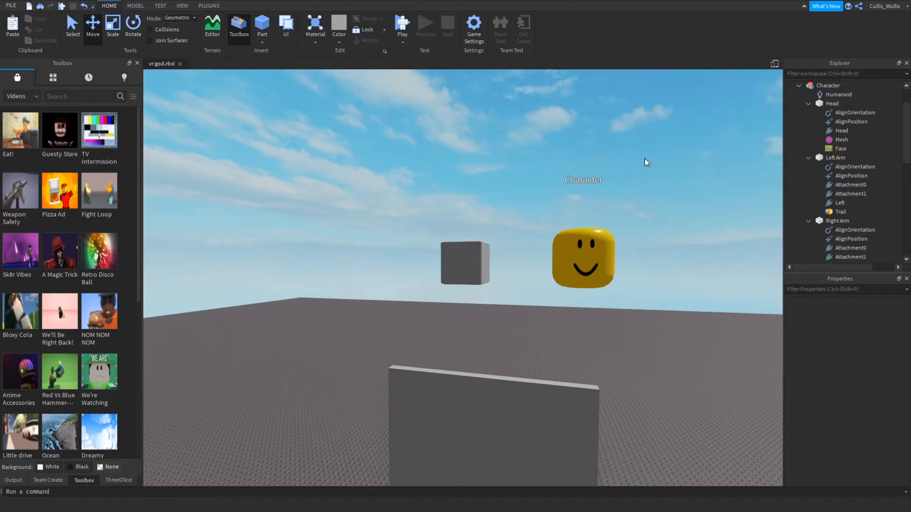
mouse_move(702, 181)
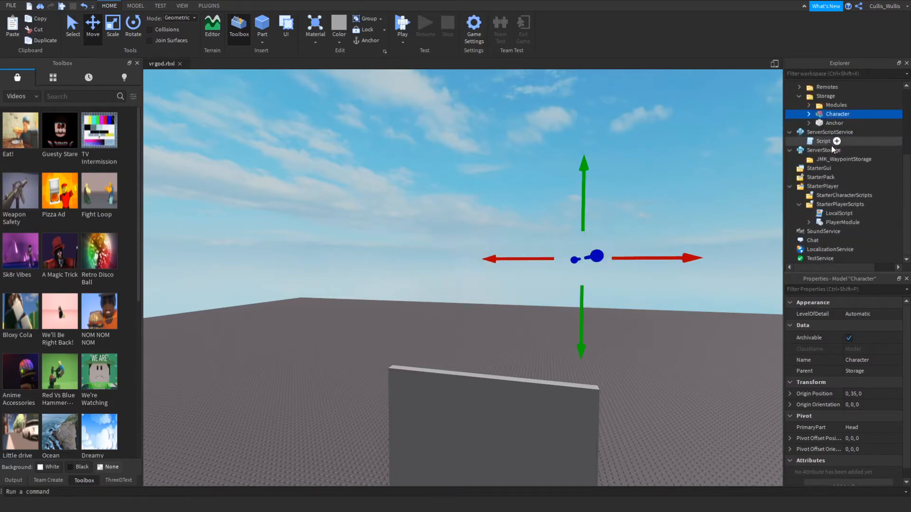
click(756, 298)
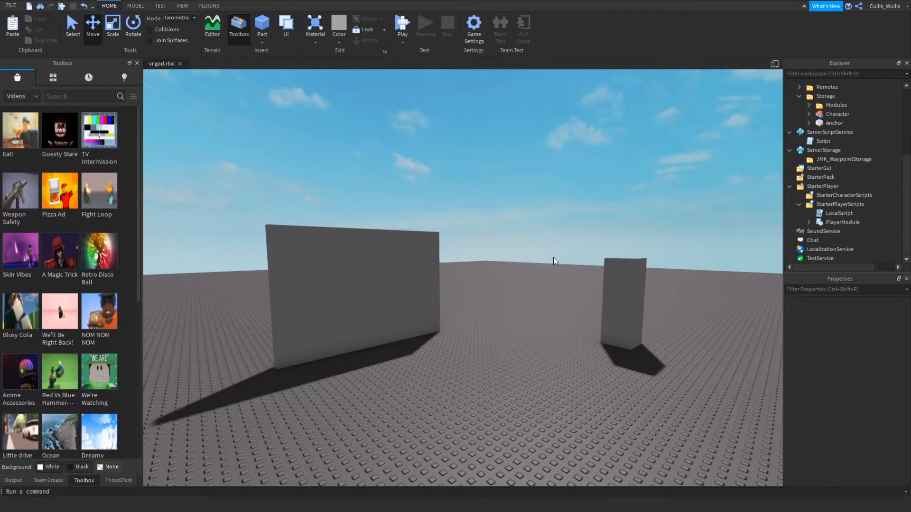
mouse_move(513, 199)
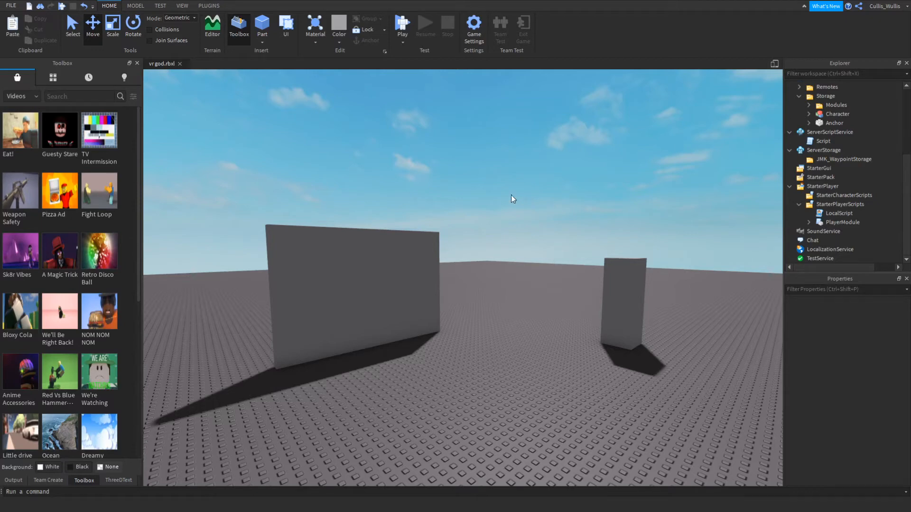
mouse_move(845, 195)
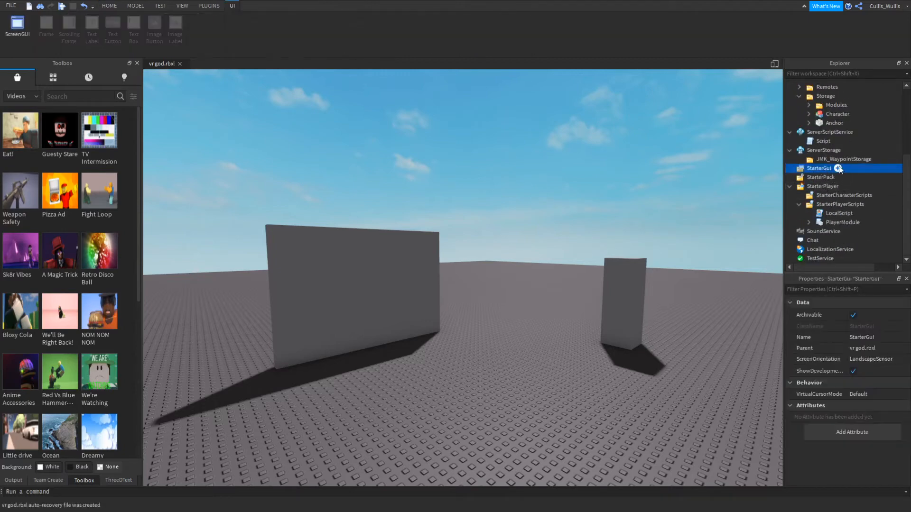
Add a LocalScript under StarterPlayerScripts and rename it PCCompatible.
click(839, 168)
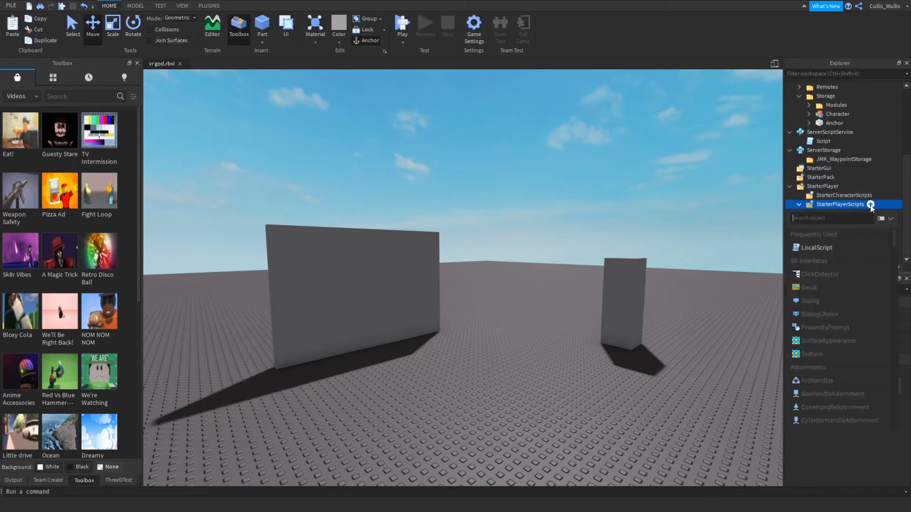
click(867, 204)
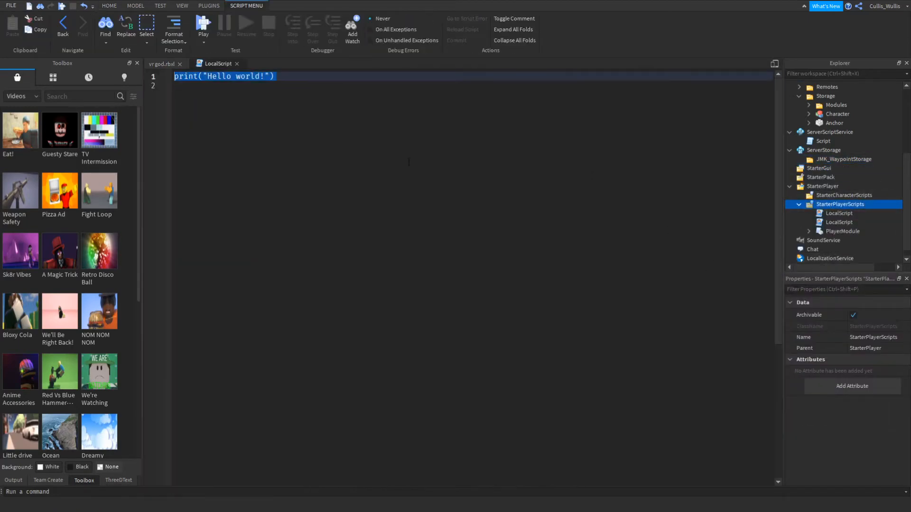
click(838, 212)
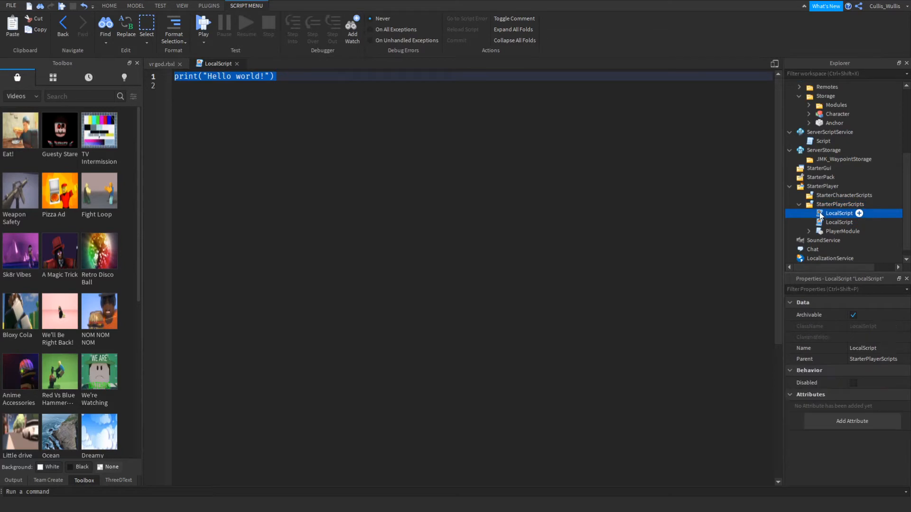
click(859, 212)
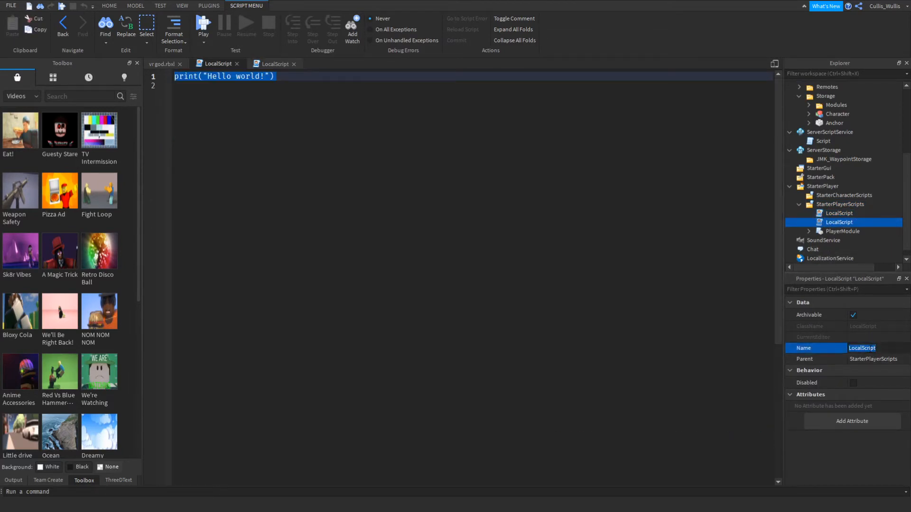
text(PCCompatible)
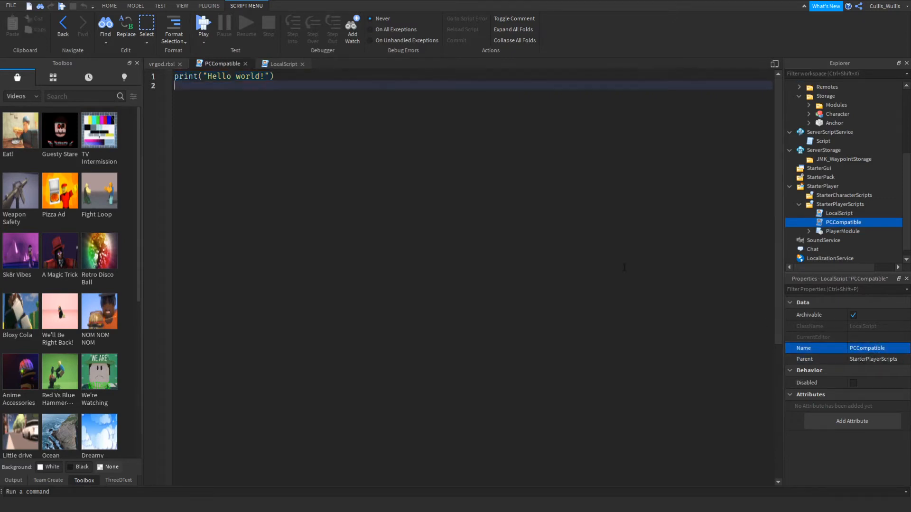
Replace the placeholder code with local VRservice = game:GetService("VRService").
key(ctrl+a)
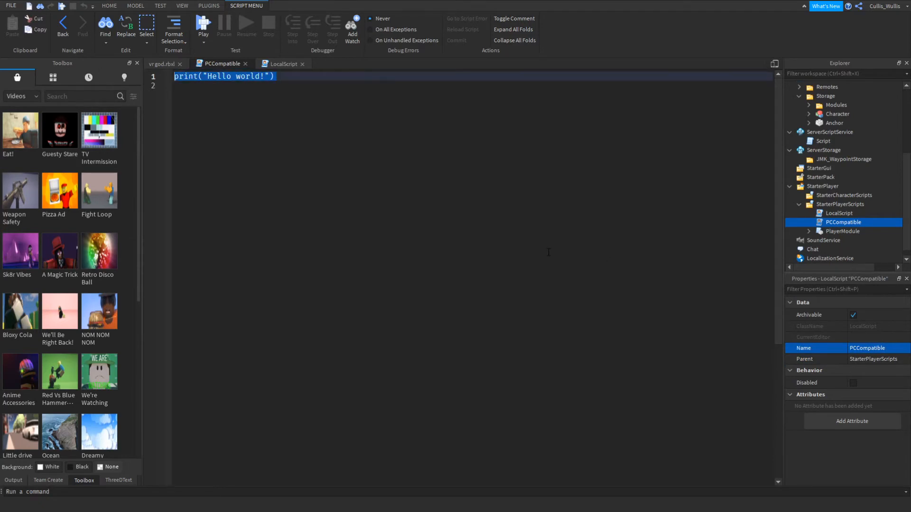
text(game:GetService()
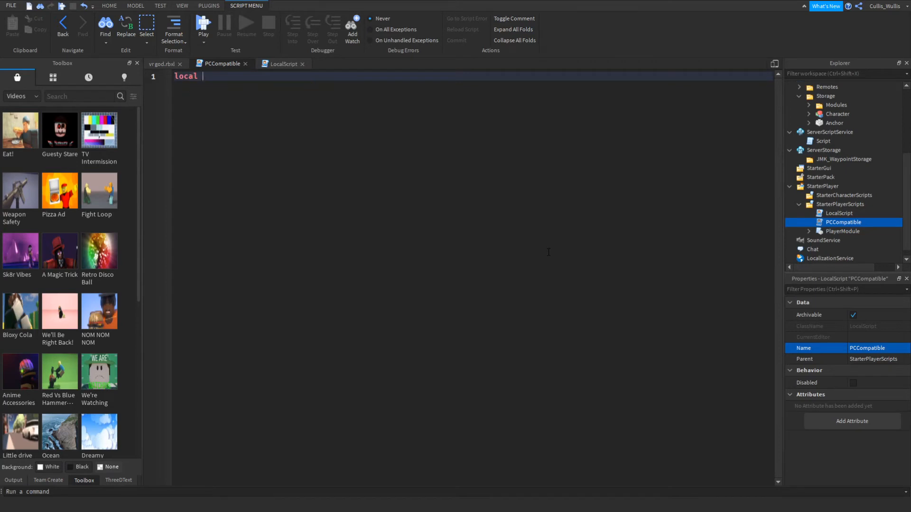
text(VRservi)
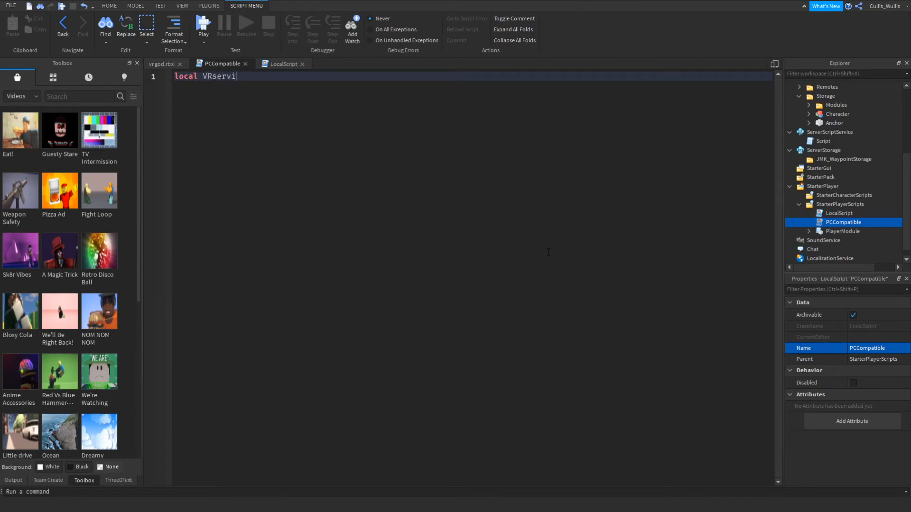
text(ce = game:GetService("VRService)
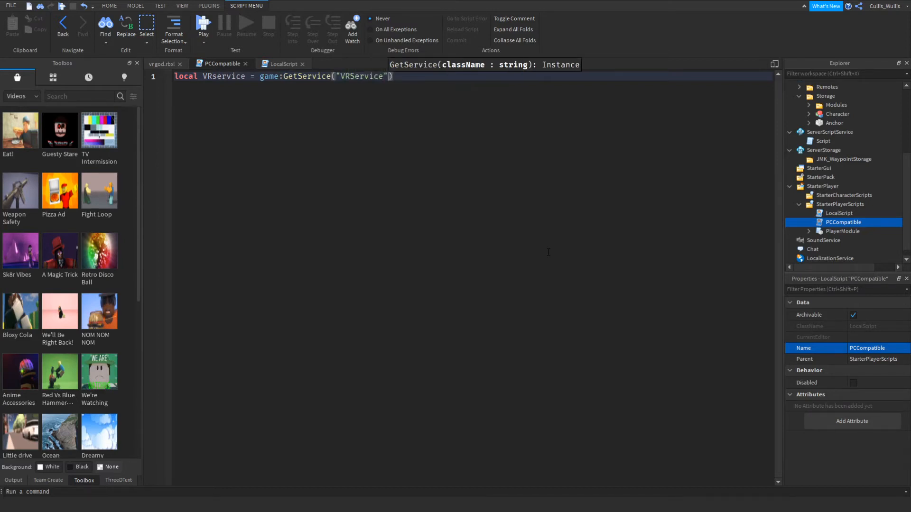
text(VRservice)
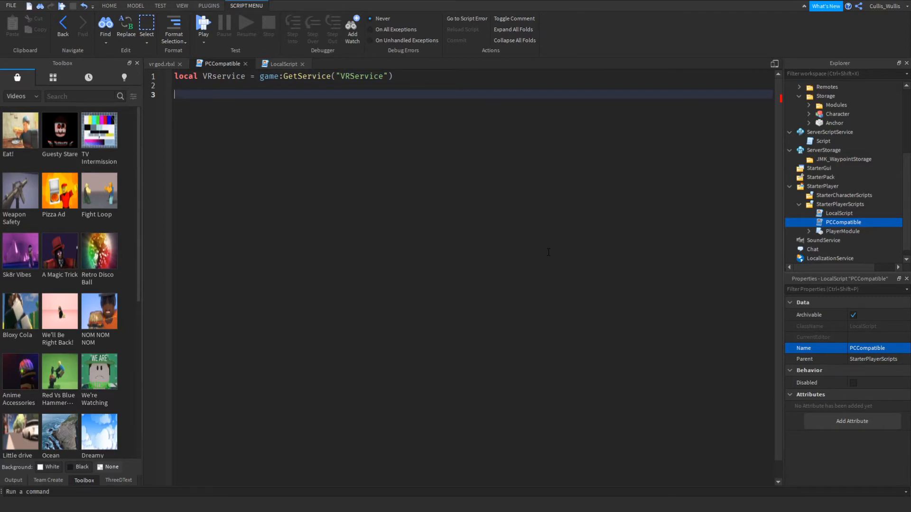
Add an if VRservice.VREnabled == true then … else … end block.
text(if VRservice.en)
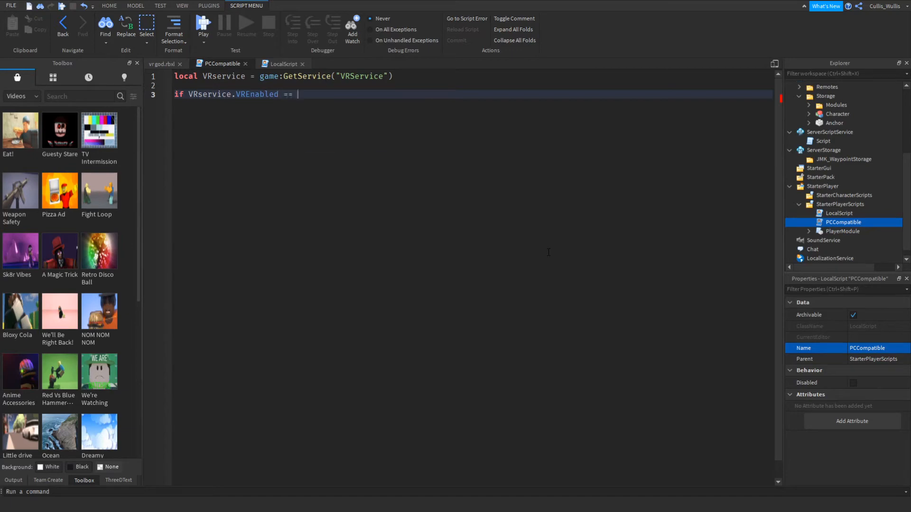
text(true then)
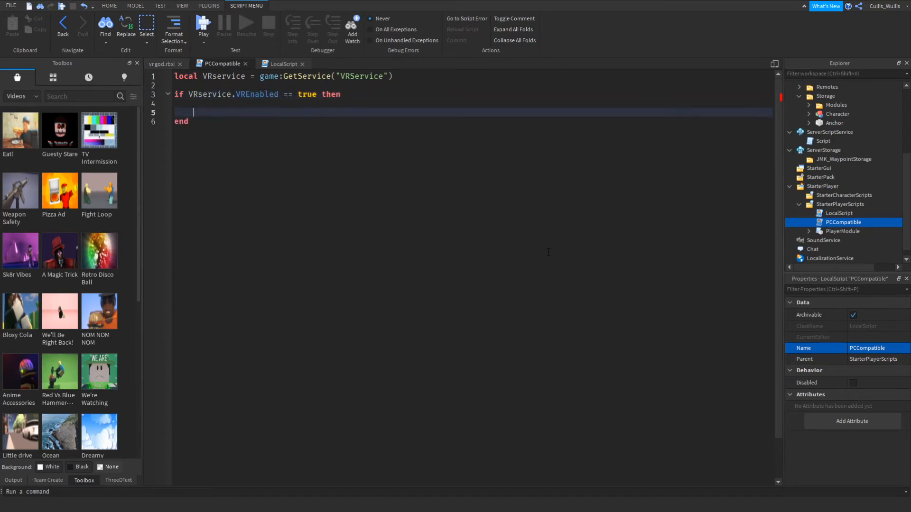
text(else)
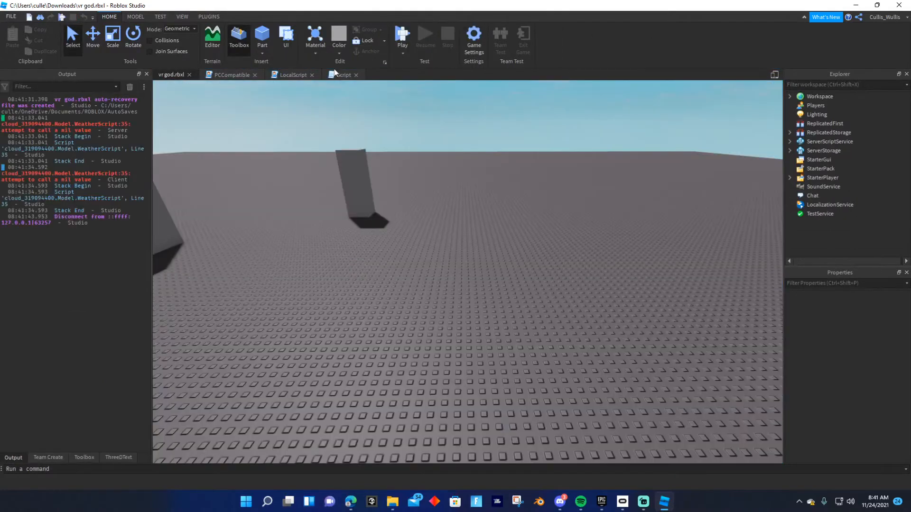
Add a LocalPlayer variable and else-branch lines destroying LocalScript and PlayerModule via WaitForChild.
click(229, 74)
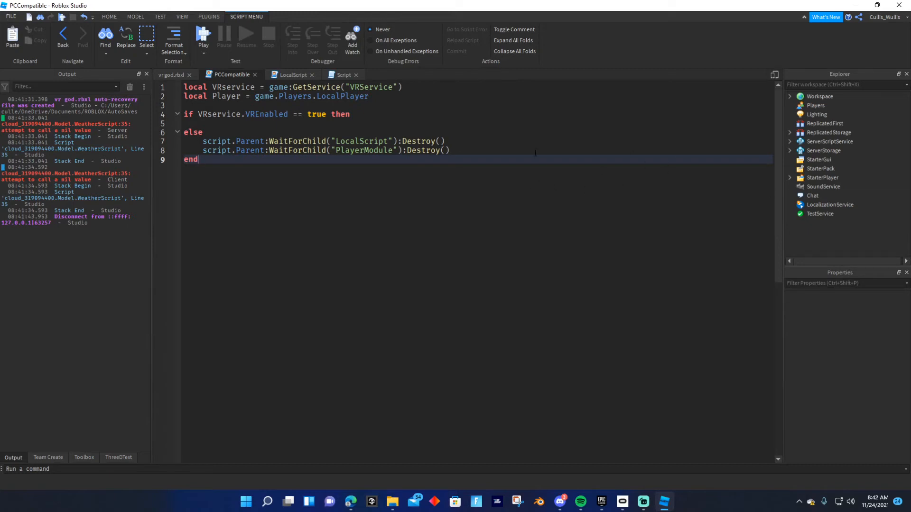
drag(203, 140, 449, 150)
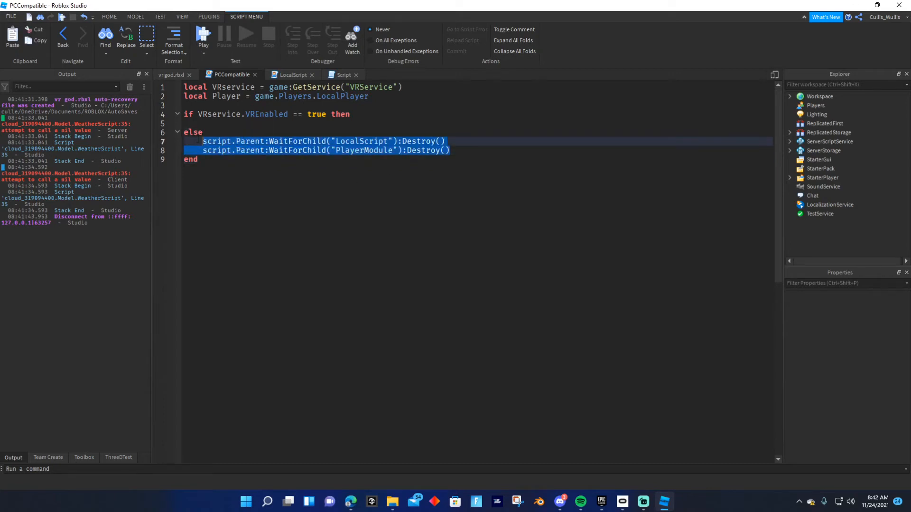
click(199, 159)
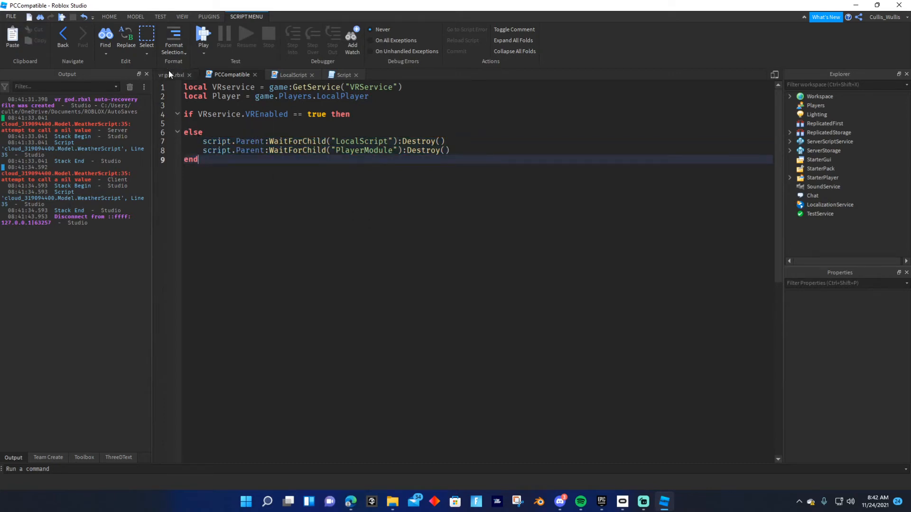